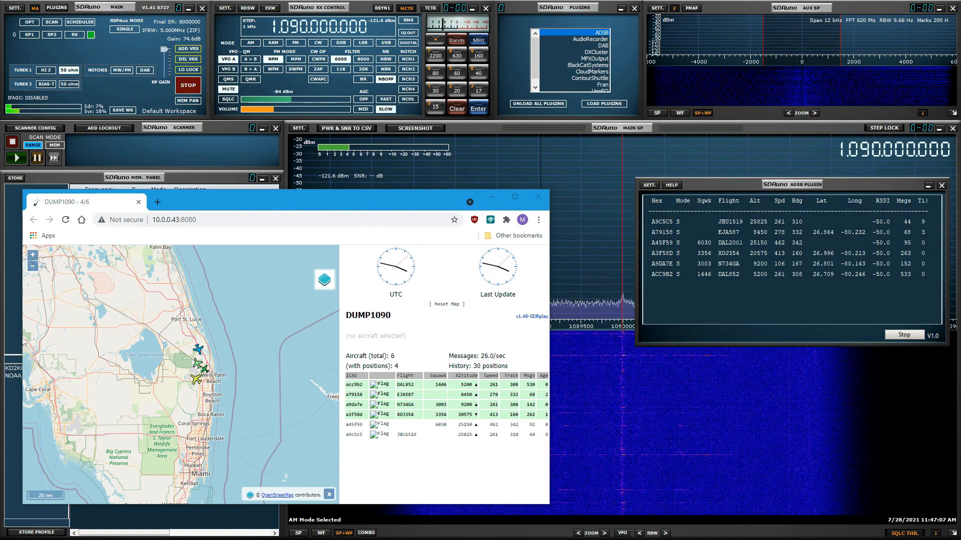
- Stop the running ADS-B decoding in the plugin window
click(648, 184)
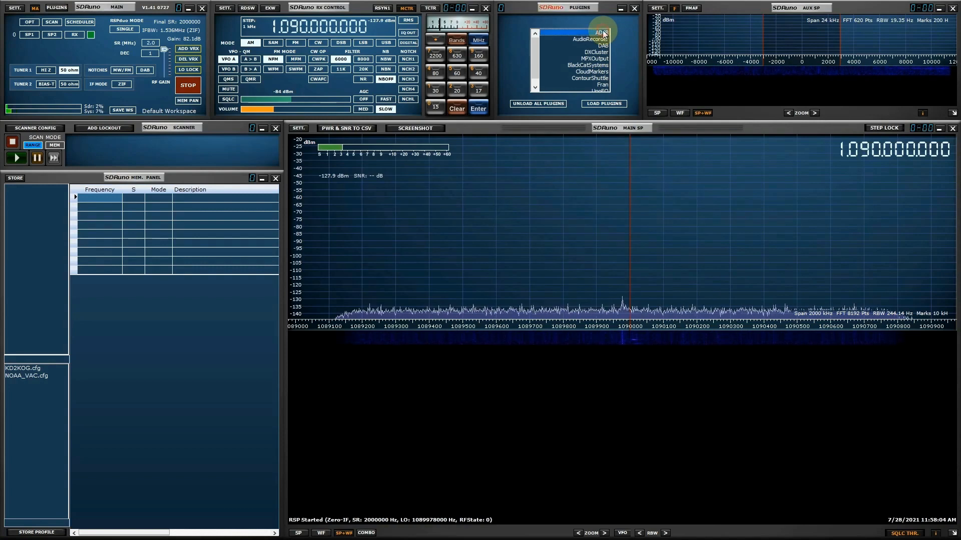
- Load the ADSB plugin and start the receiver with PLAY
click(602, 103)
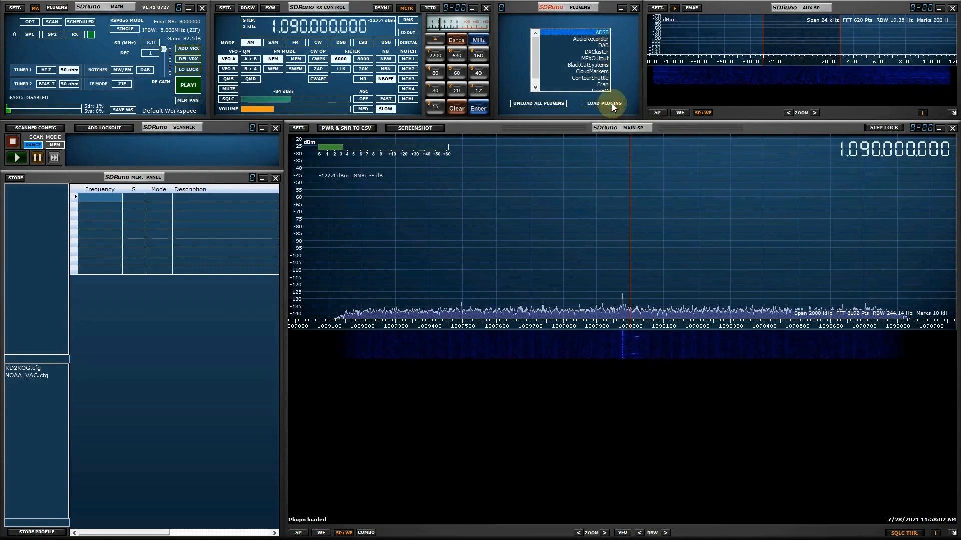
click(188, 84)
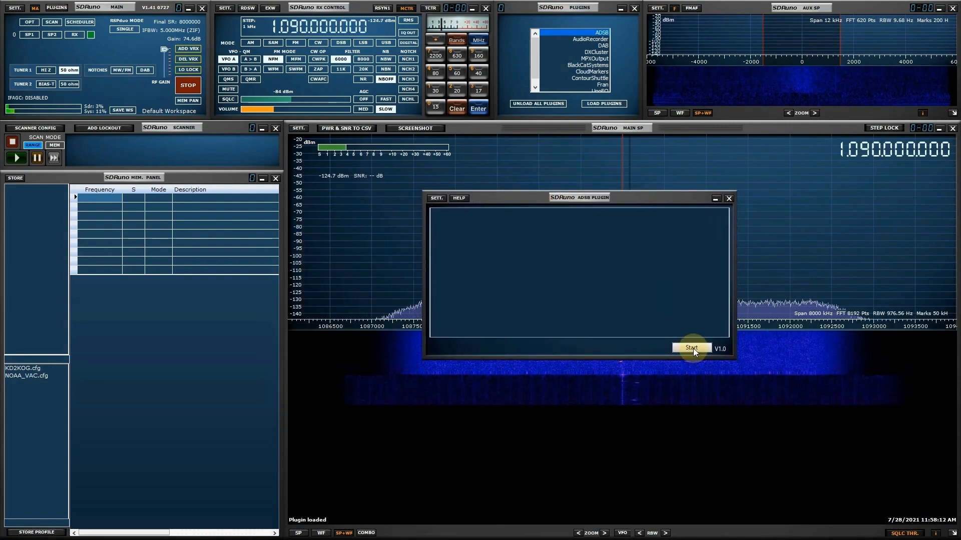
- Start ADS-B decoding and navigate Chrome to 127.0.0.1:8080 for the DUMP1090 map
click(692, 348)
text(1)
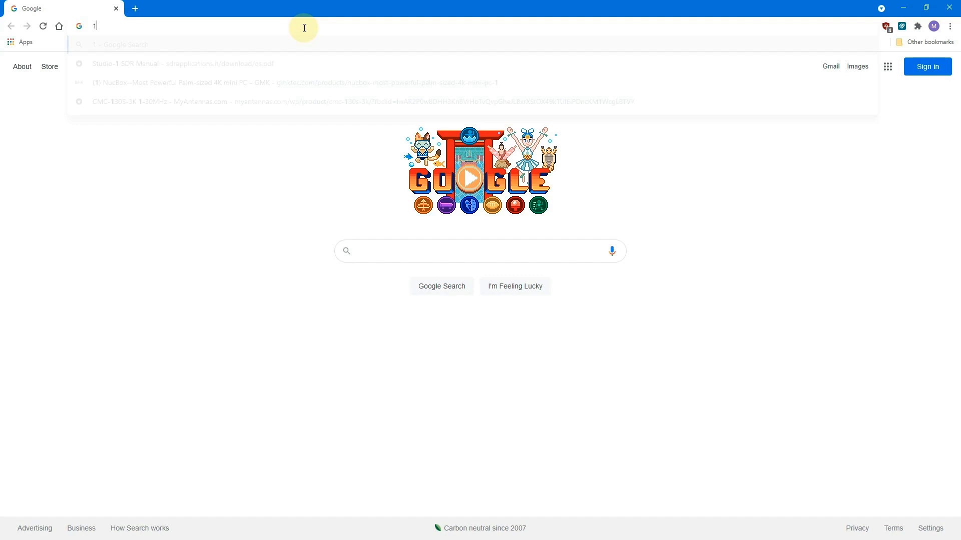
text(27.0.0.1:8080)
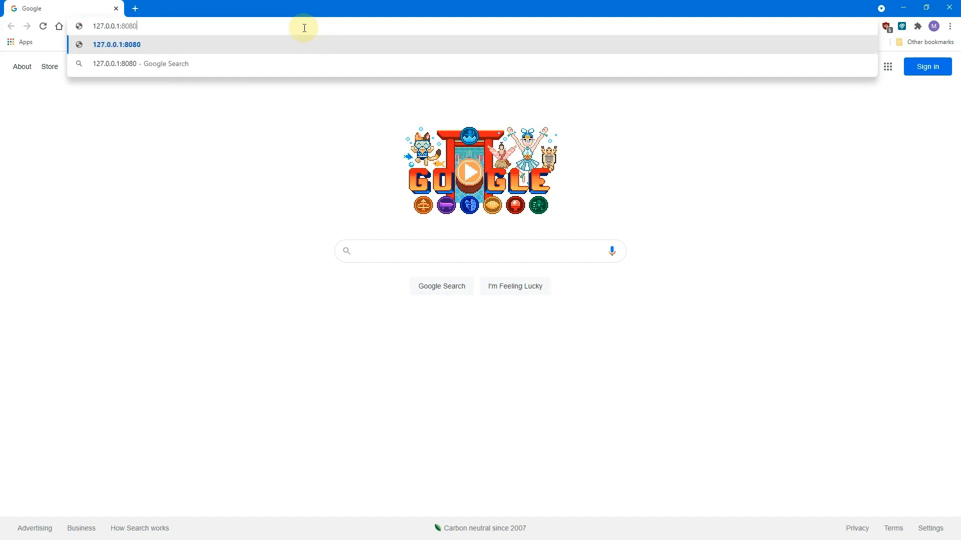
key(Enter)
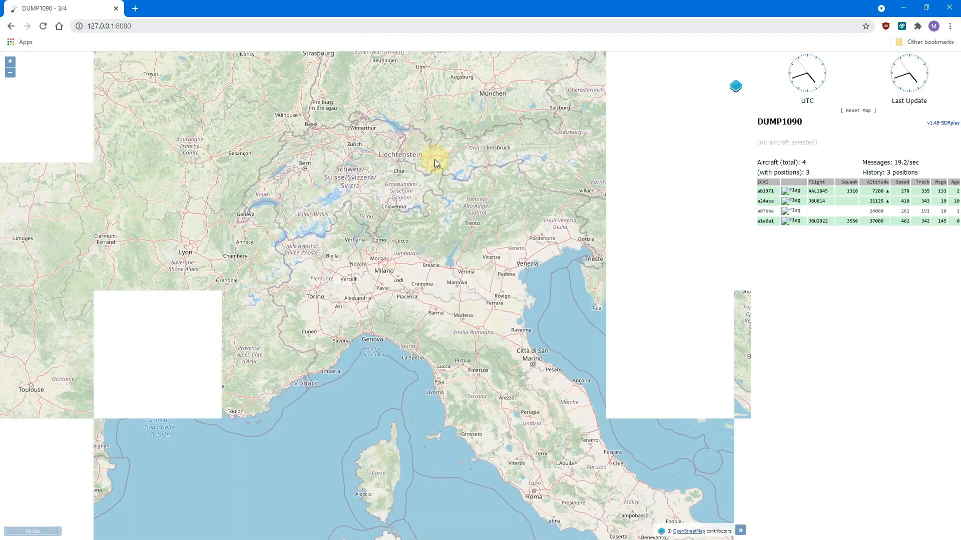
- Zoom the map out to show the Atlantic with North America and western Europe
scroll(down, 3)
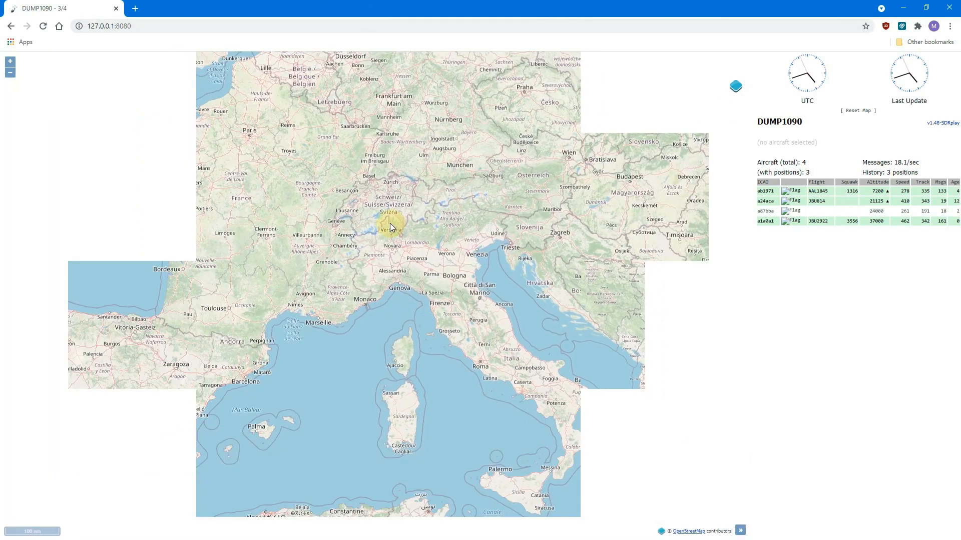
scroll(down, 3)
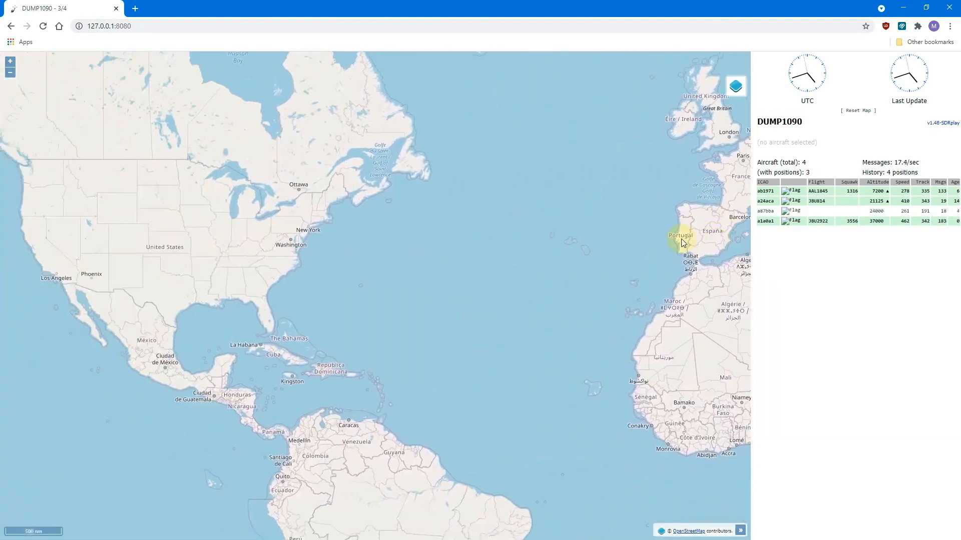